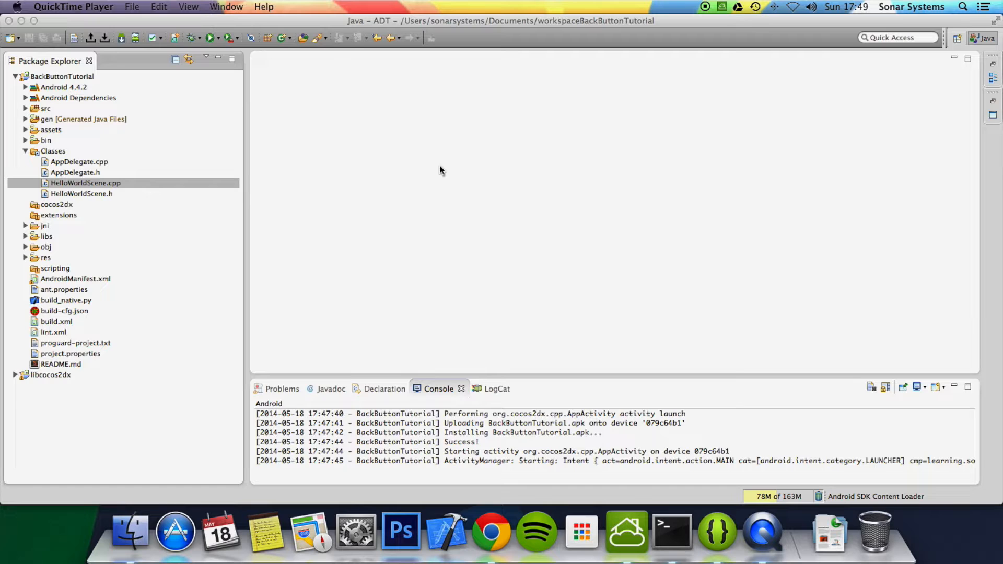
mouse_move(84, 197)
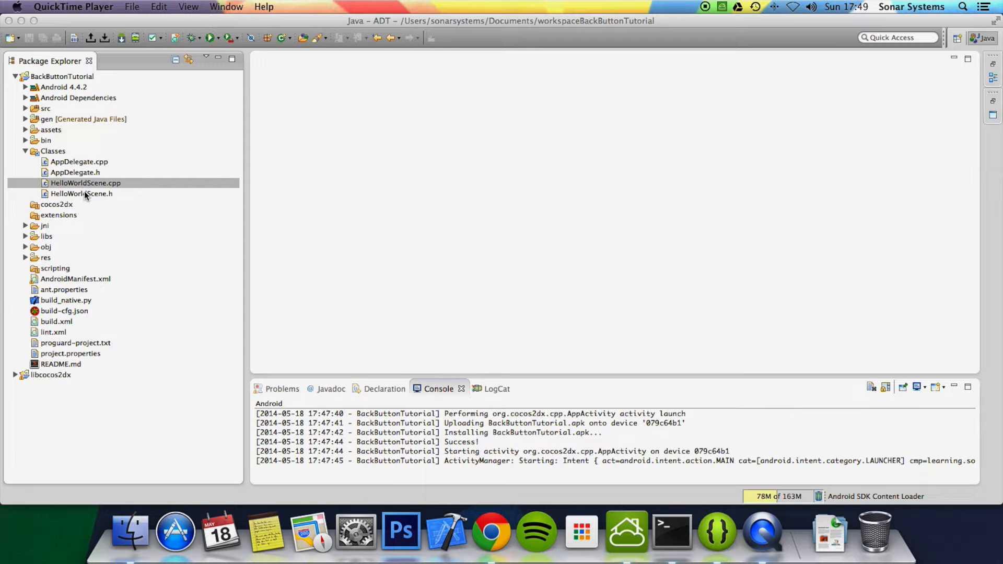
Open HelloWorldScene.h from the Classes folder of BackButtonTutorial
double_click(81, 193)
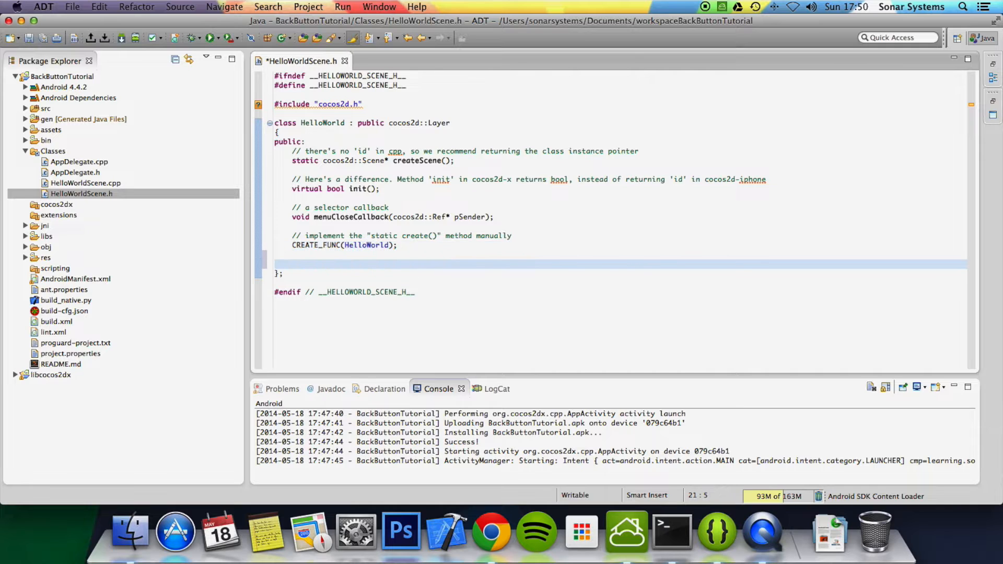
Start the declaration 'void onKeyReleased( cocos2d::EventKeyboard::KeyCode' in the HelloWorld class
text(void)
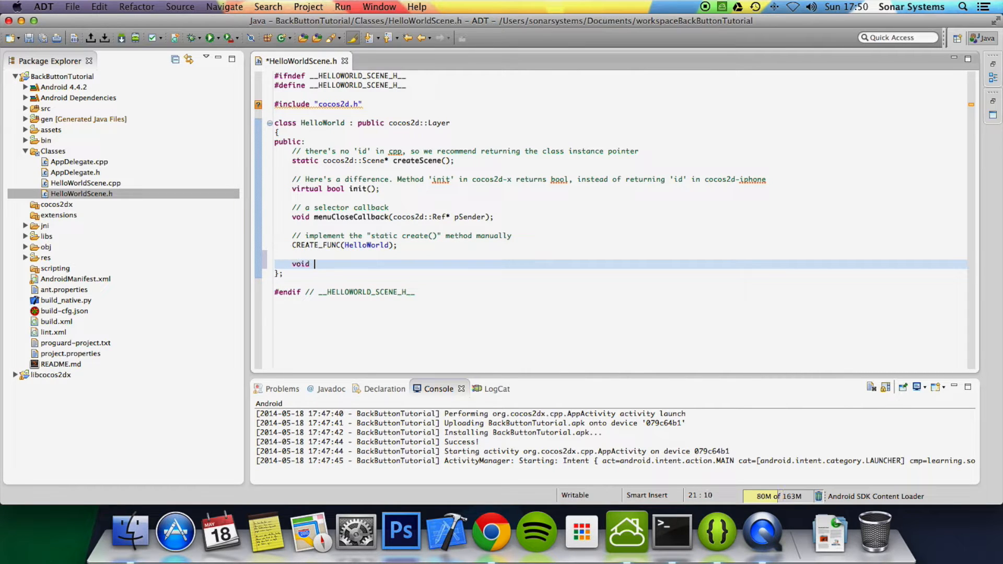
text(onKeyRel)
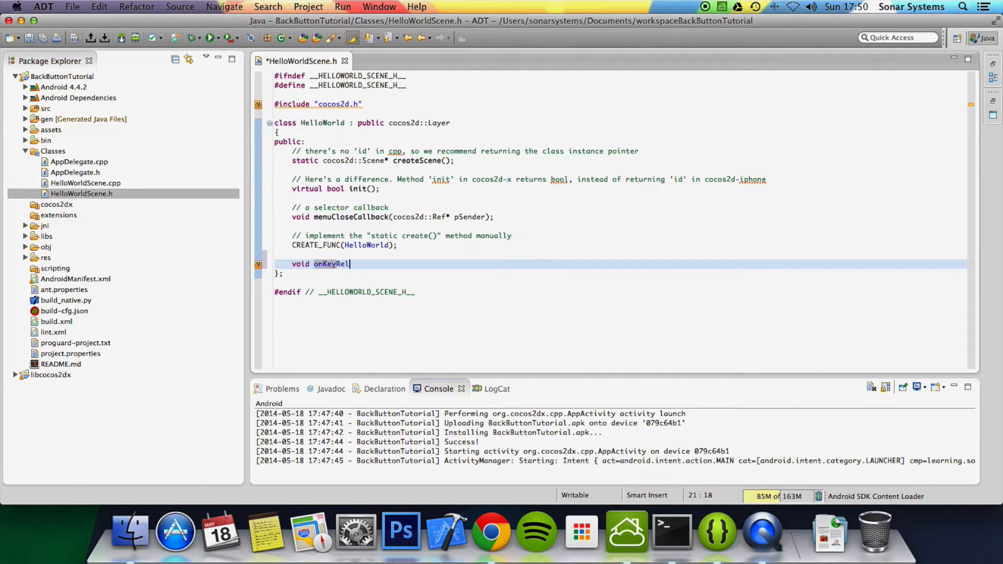
text(eased())
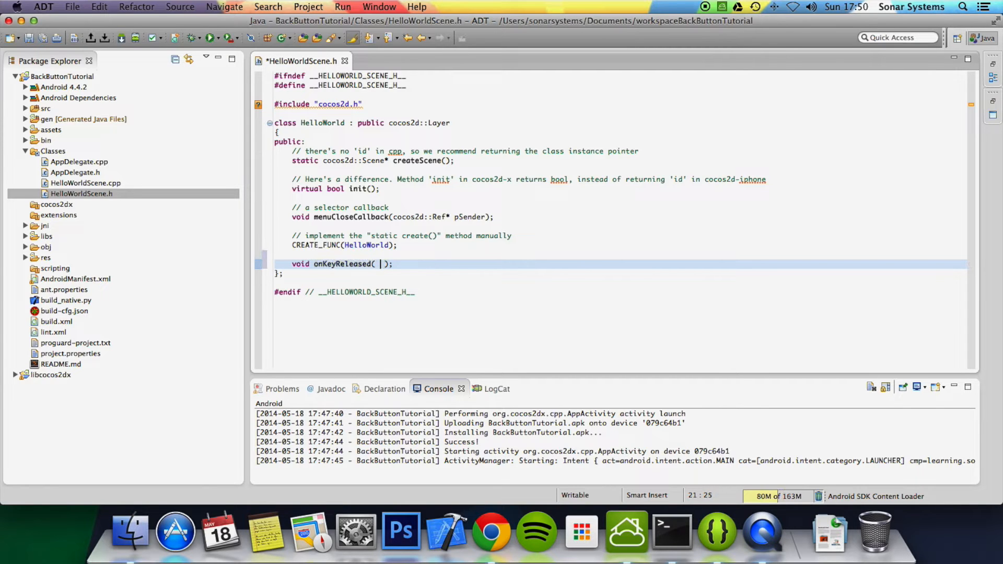
text(cocos2d)
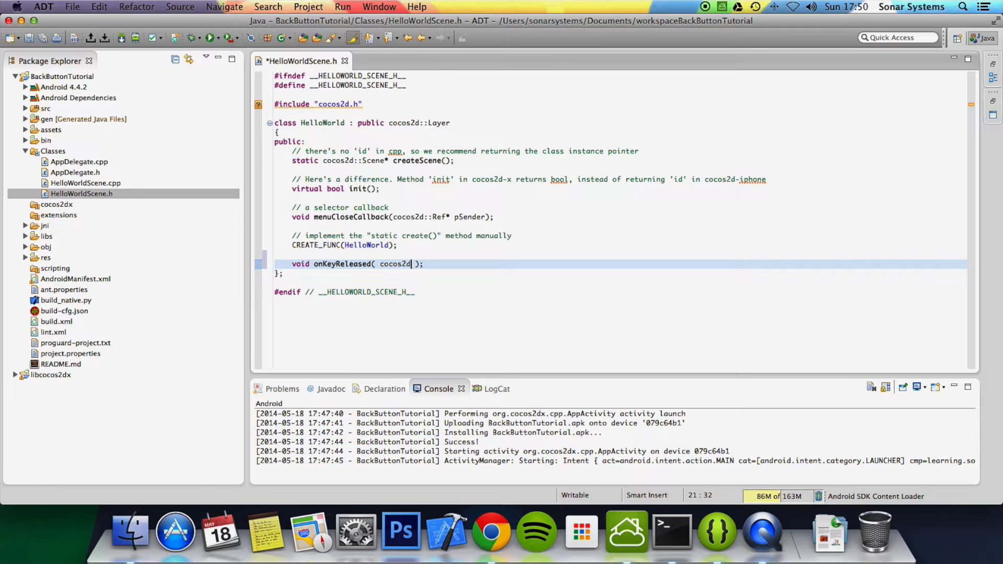
text(::Event)
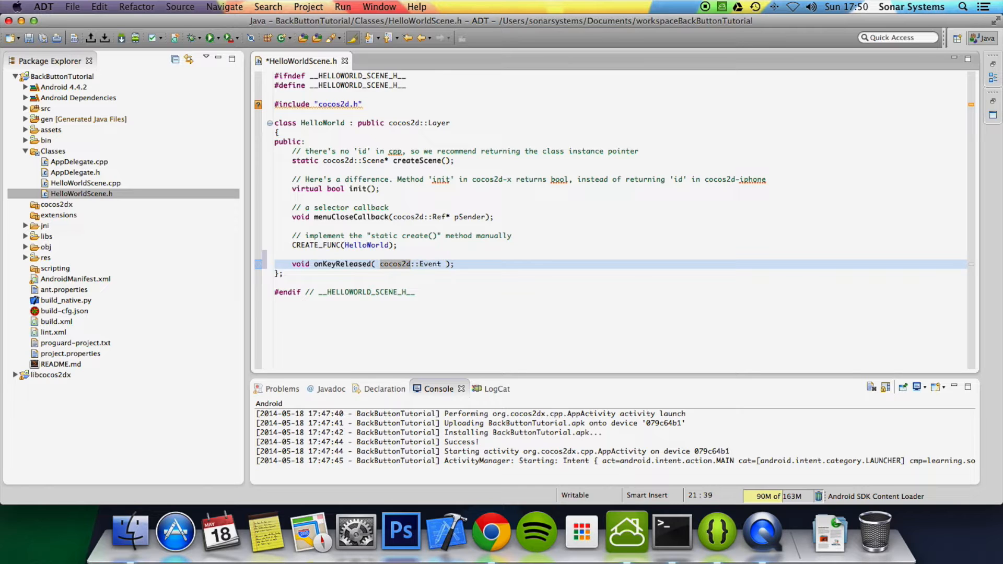
text(Keyboard)
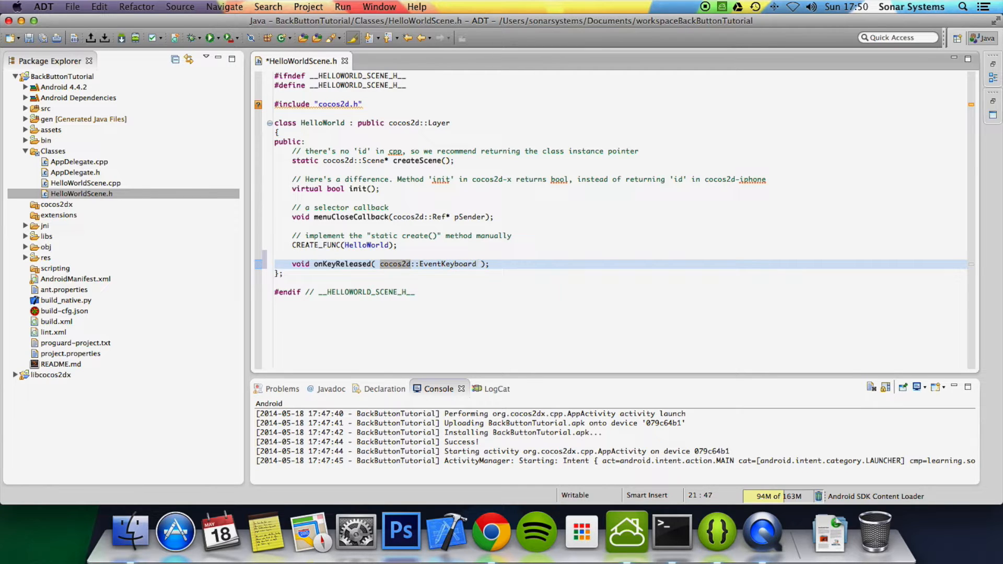
text(::KeyCod)
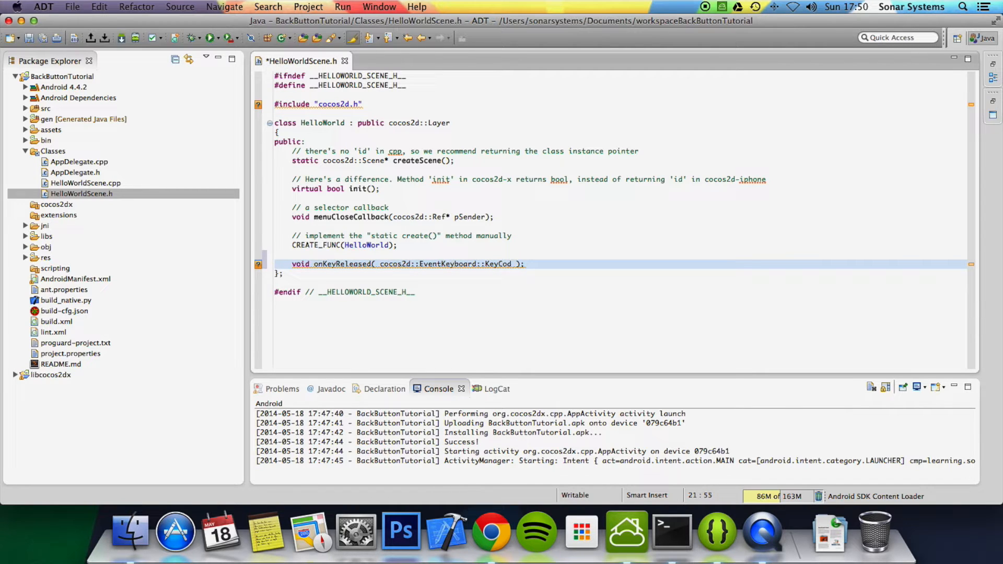
Finish the parameters with 'keycode, cocos2d::Event *event'
text(keycode)
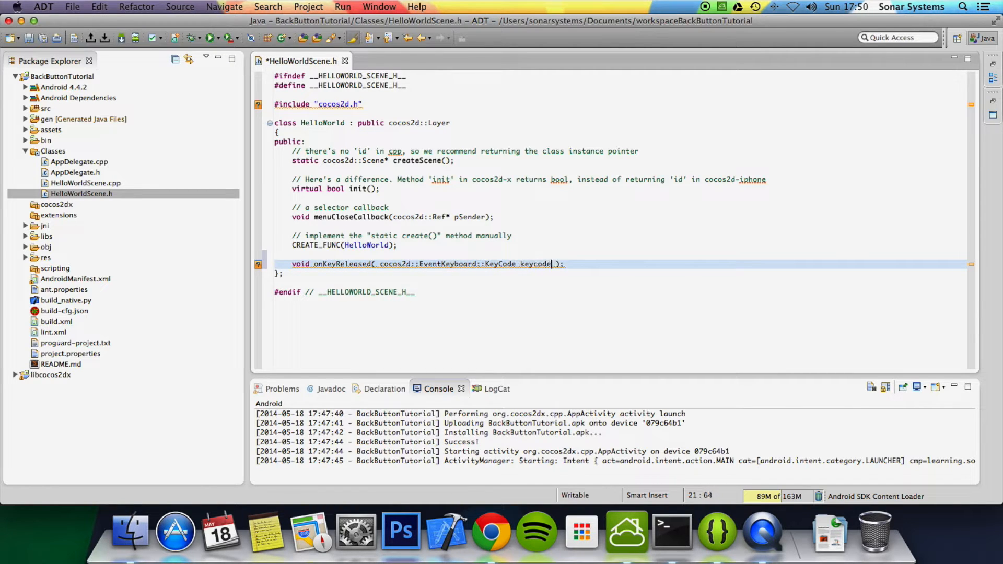
text(, cocos2d::E)
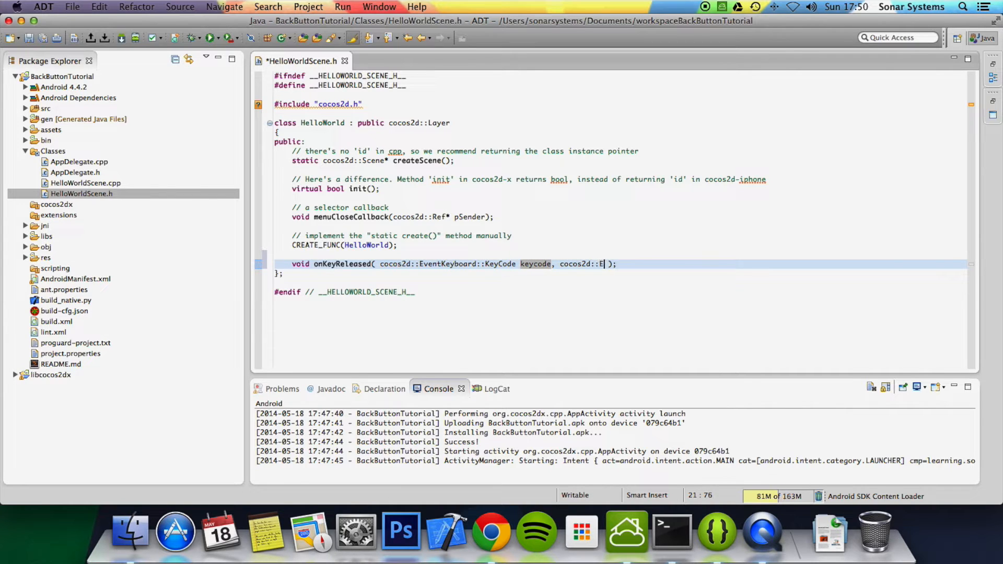
text(vent)
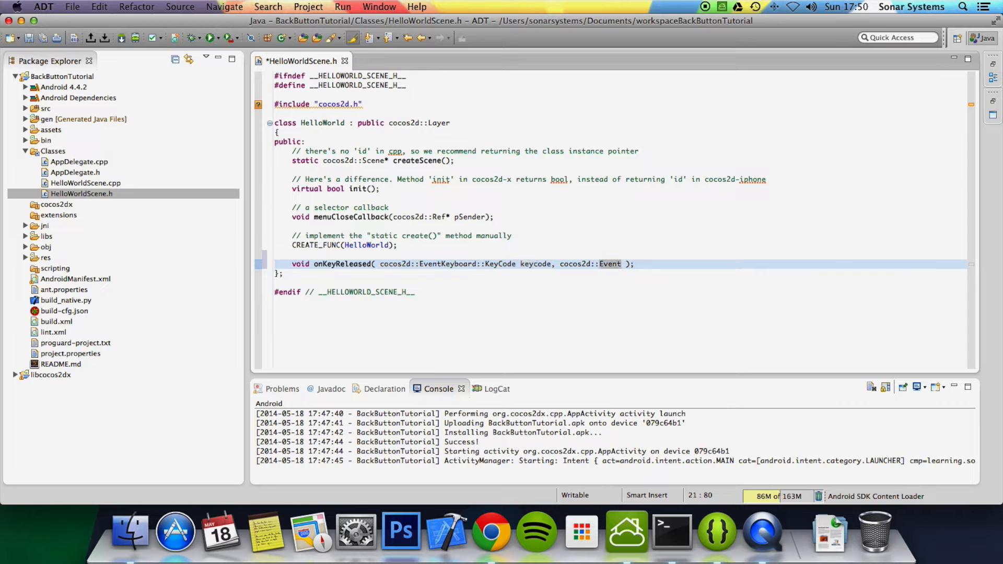
text(*e)
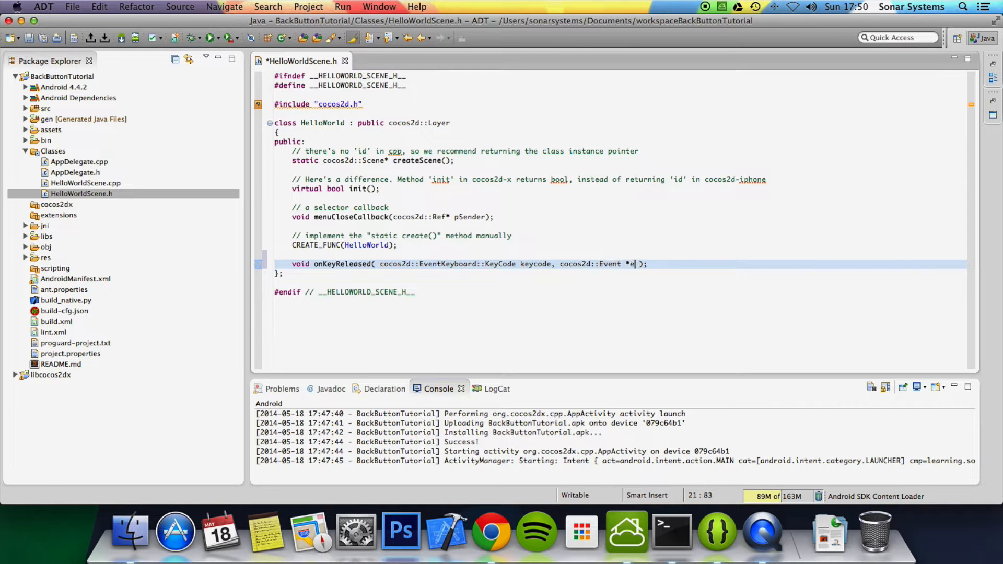
text(ventKeyboard::KeyCode keycode, cocos2d::Event *event ))
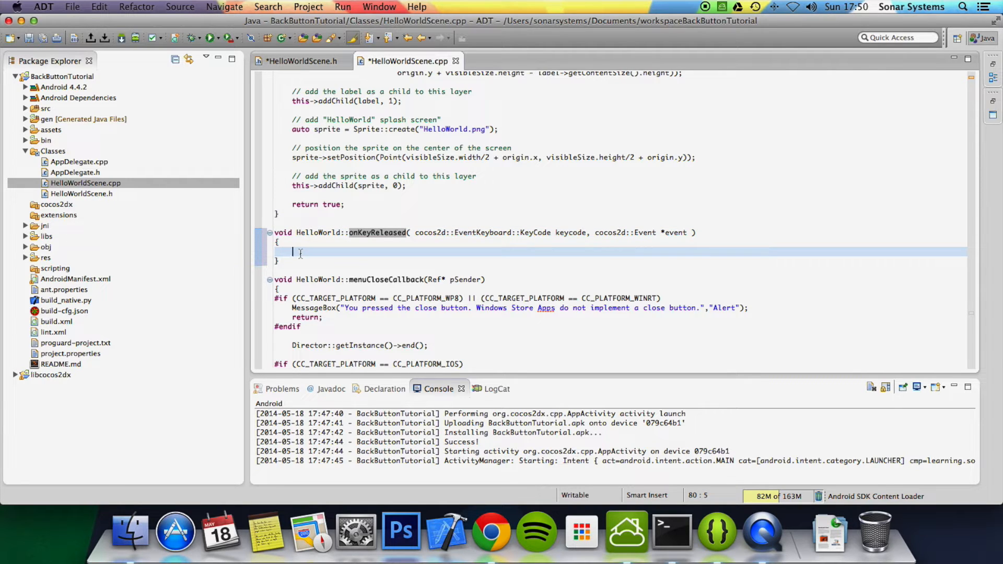
Write 'Director::getInstance()->end' in the onKeyReleased body of HelloWorldScene.cpp
text(D)
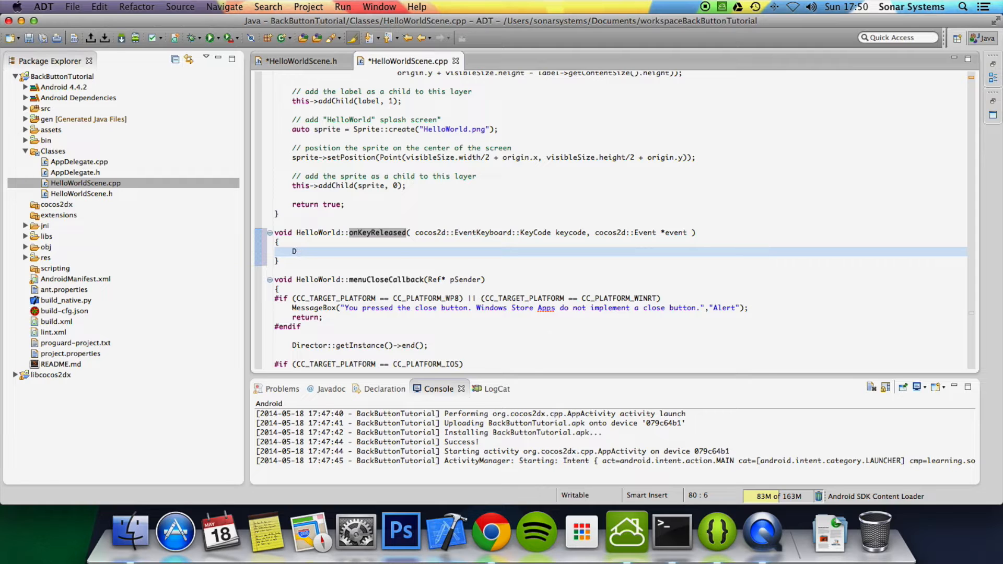
text(irector::)
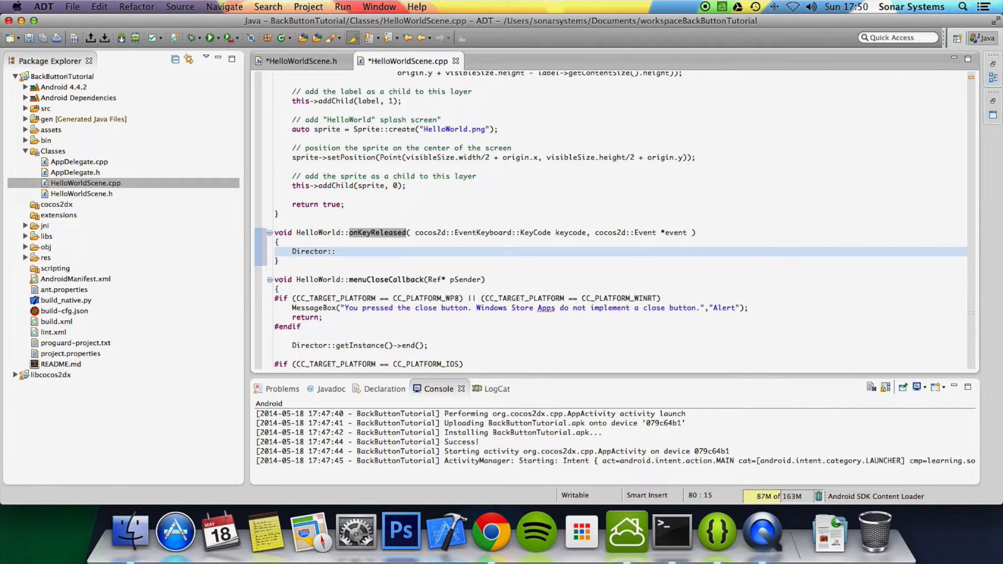
text(getInstance)
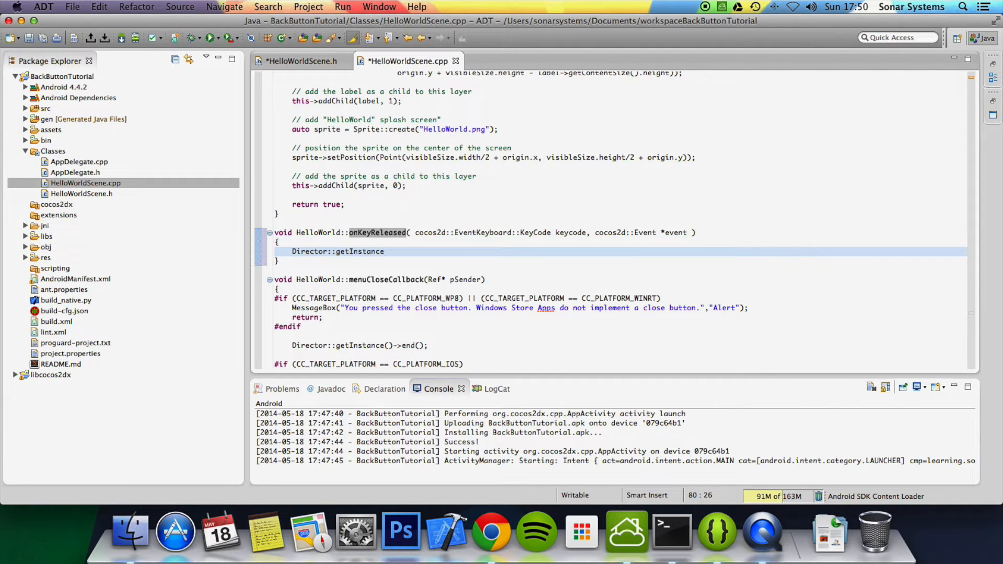
text(()
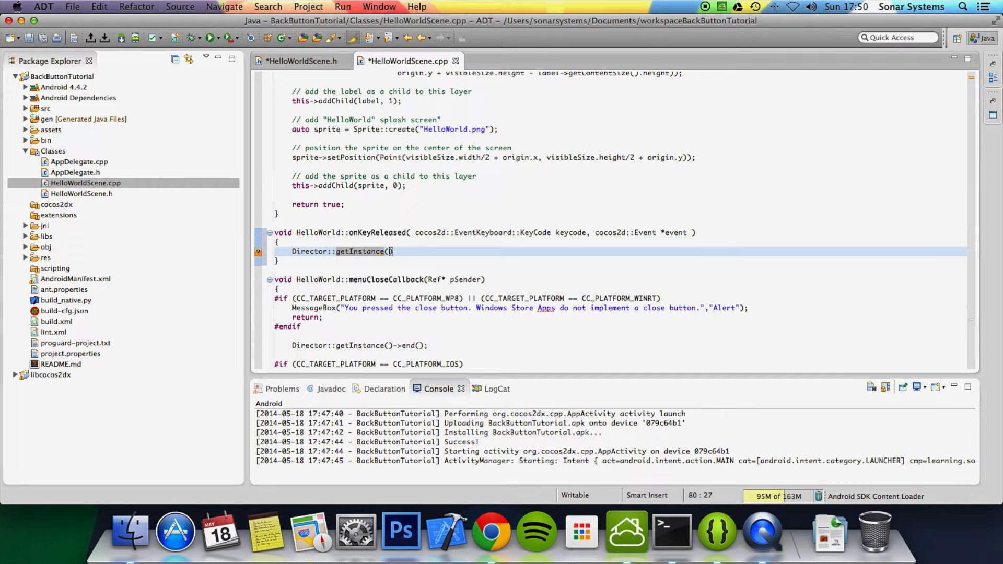
text())
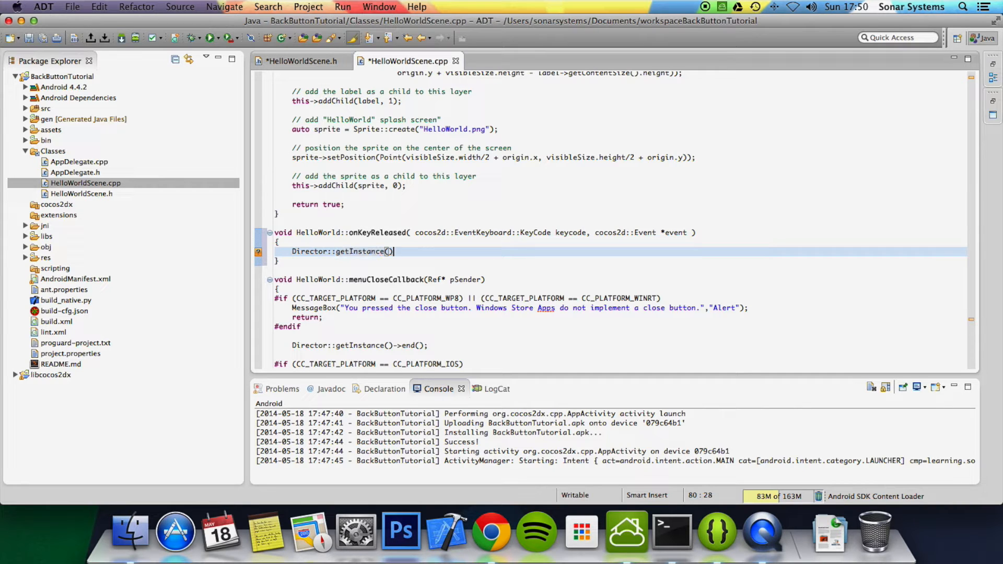
text(->end)
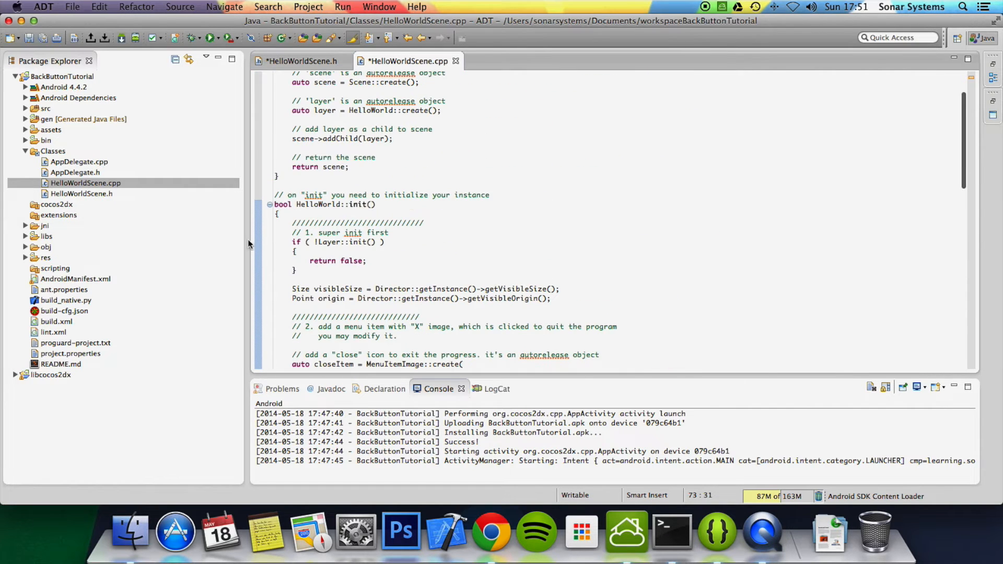
Add 'this->setKeypadEnabled( true )' before 'return true;' in HelloWorld::init
scroll(down, 3)
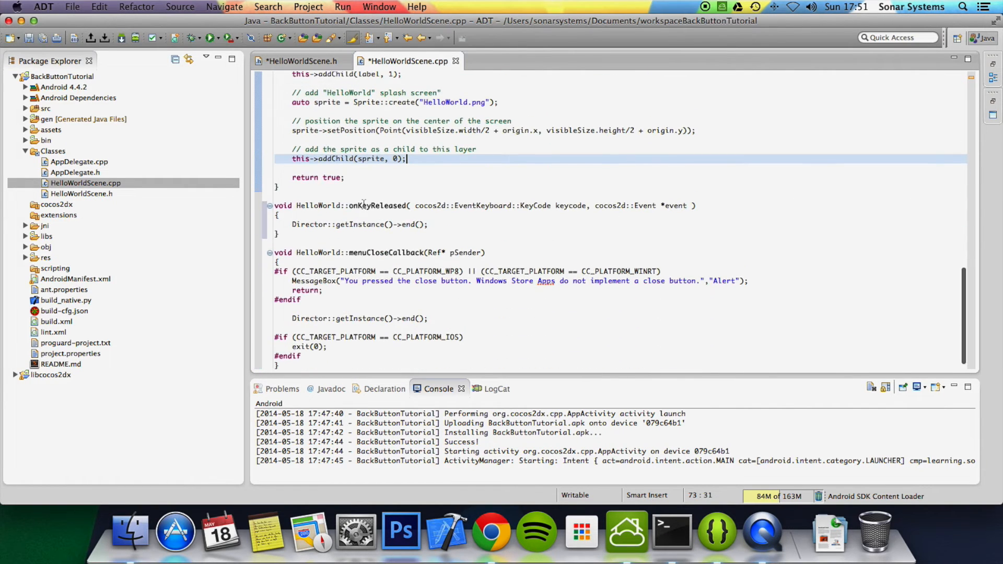
text(this)
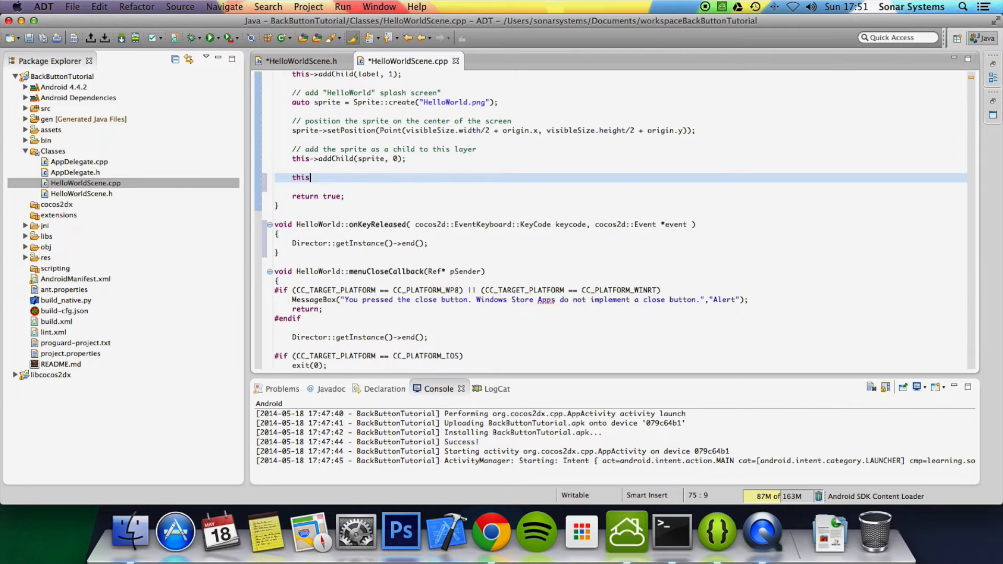
text(->se)
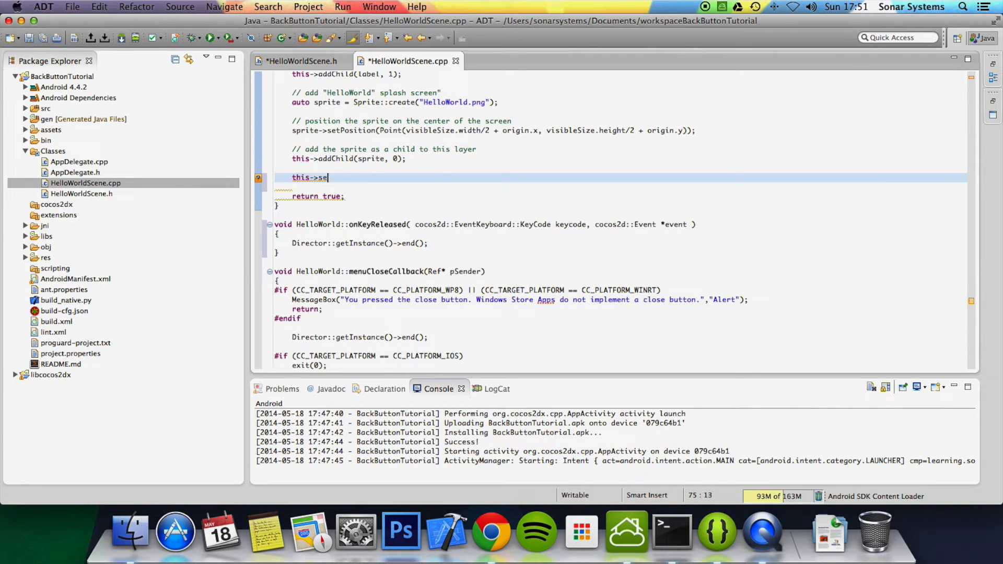
text(tKey)
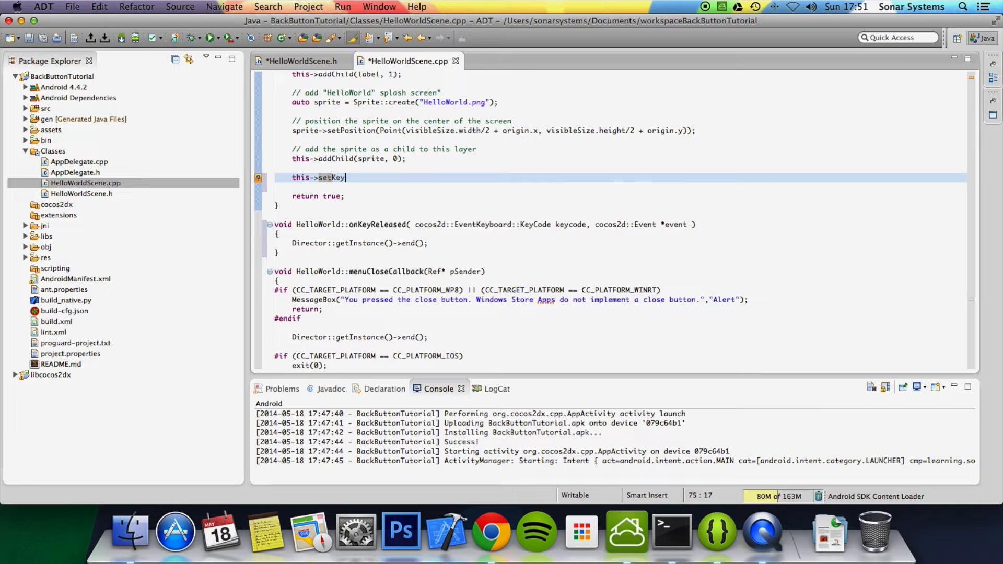
text(pad)
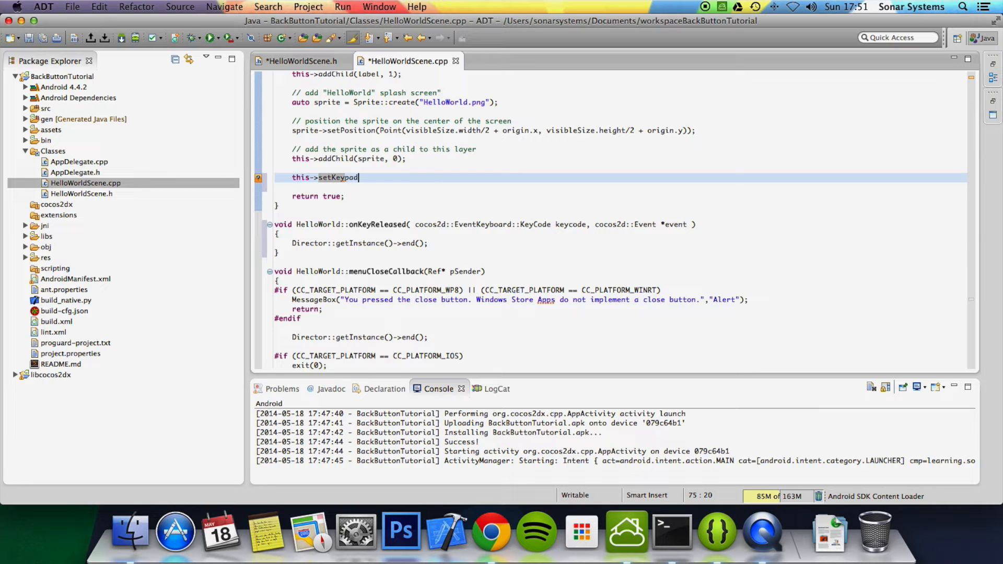
text(Enabled())
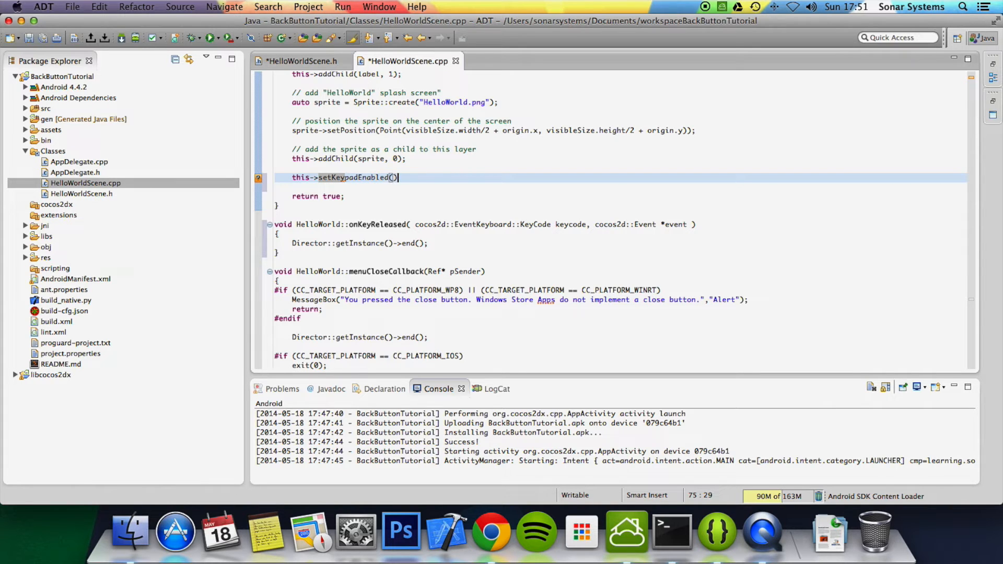
text(true)
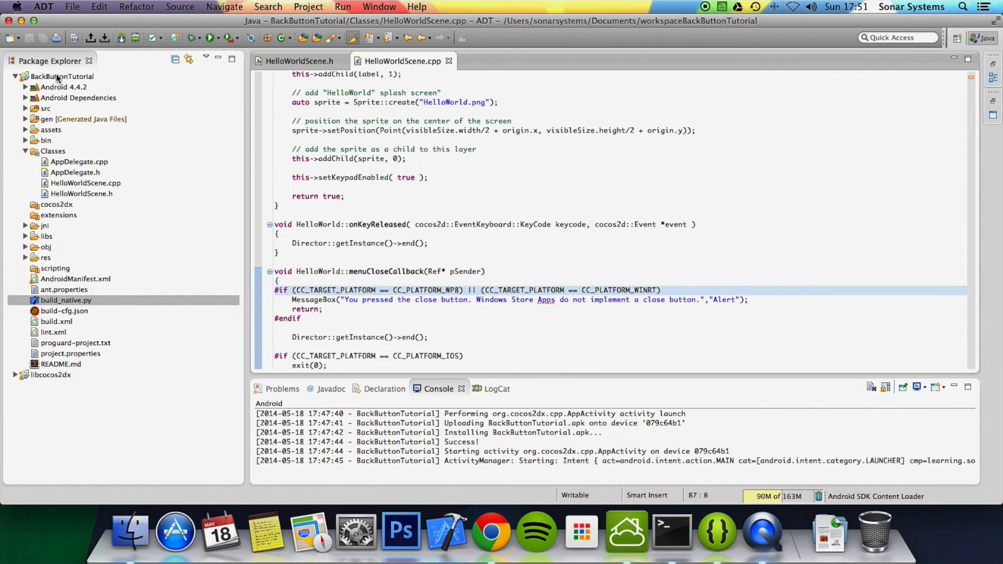
Run BackButtonTutorial as an Android Application on the connected Nexus 7
right_click(58, 76)
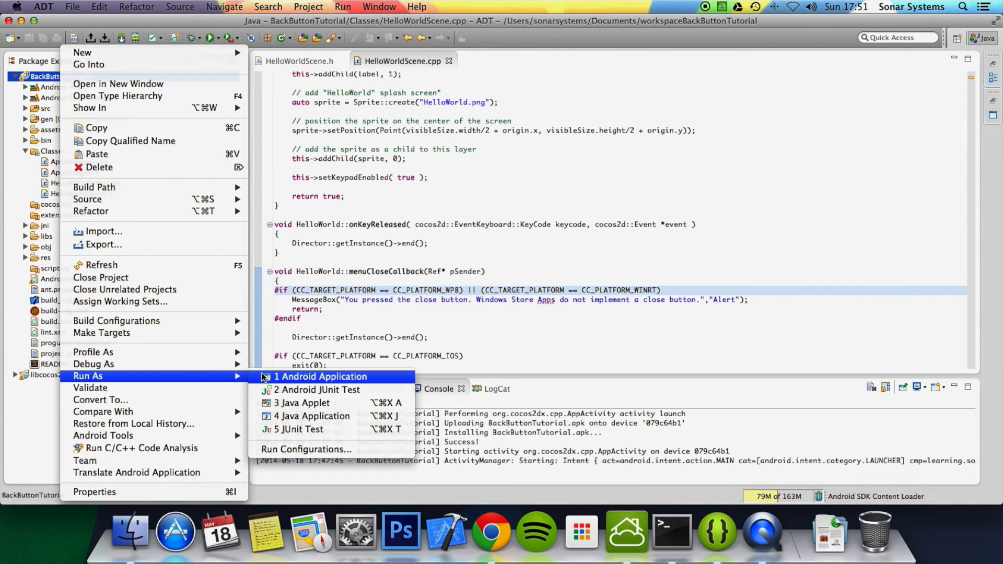
click(320, 376)
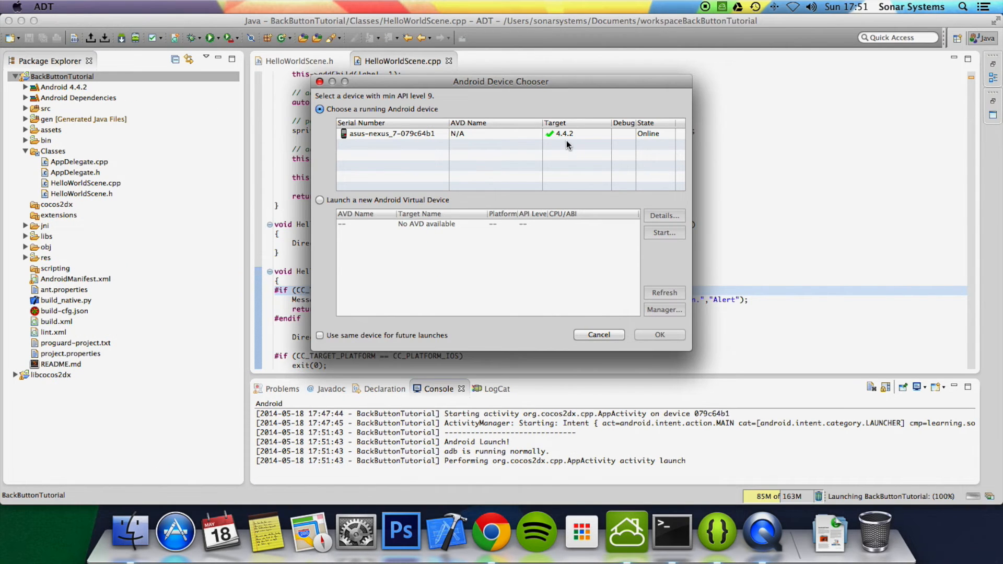
click(659, 334)
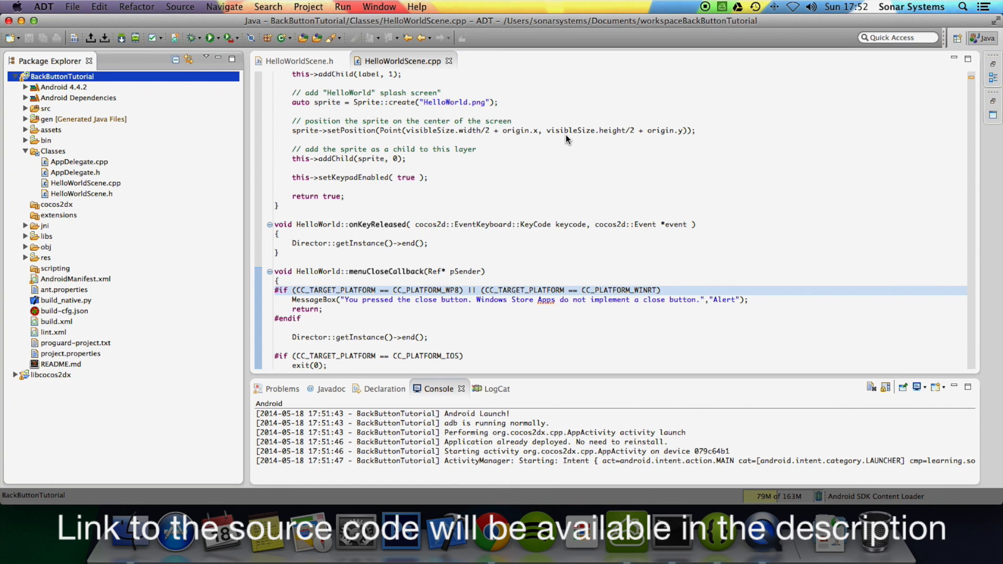
mouse_move(726, 73)
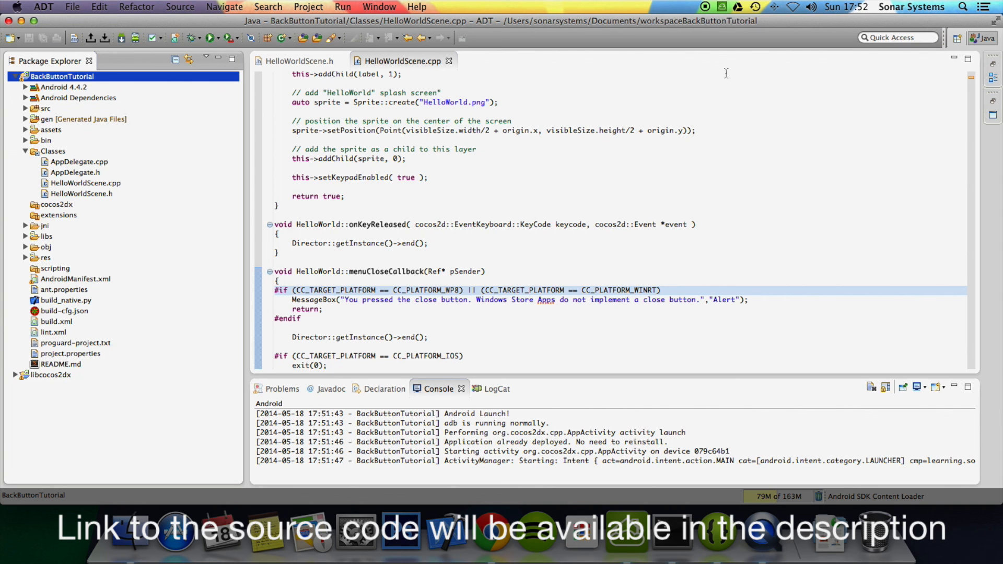